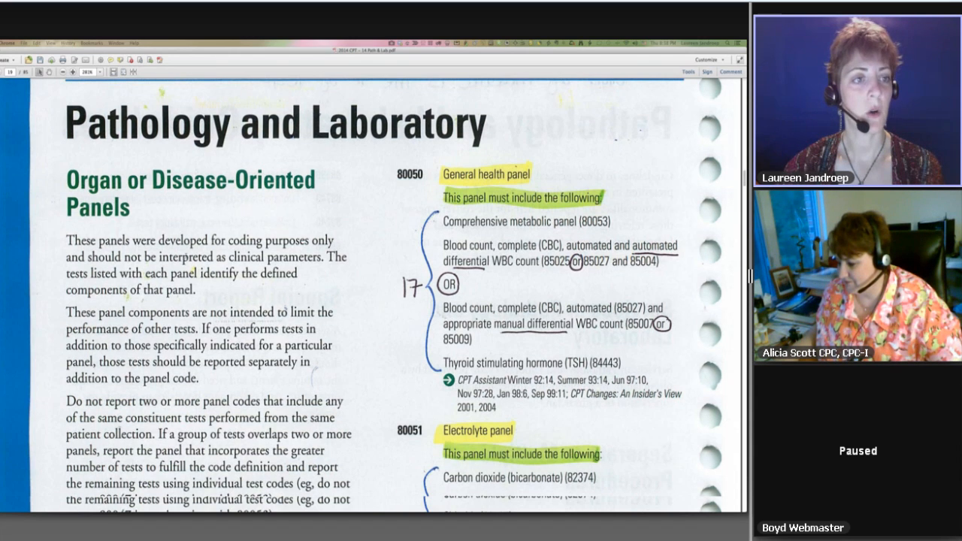
scroll(down, 3)
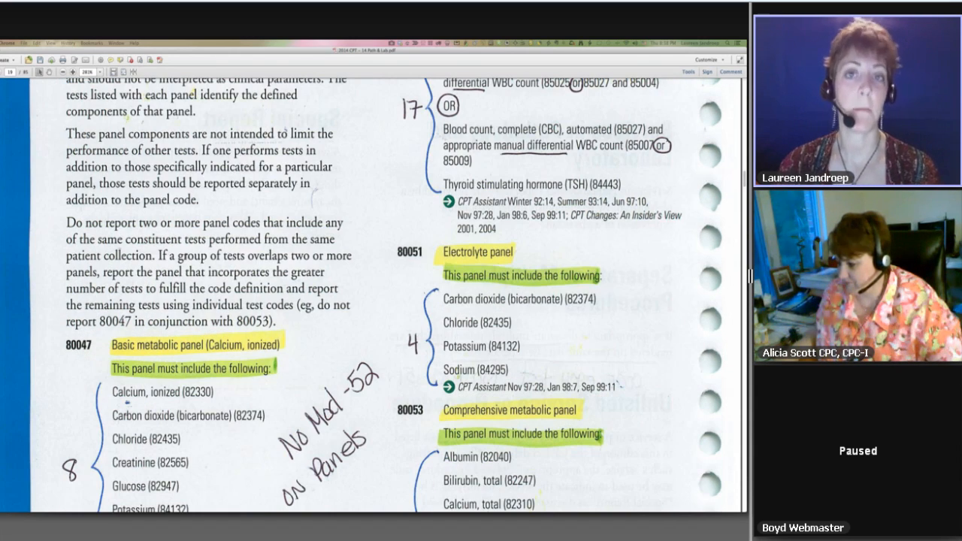
scroll(down, 3)
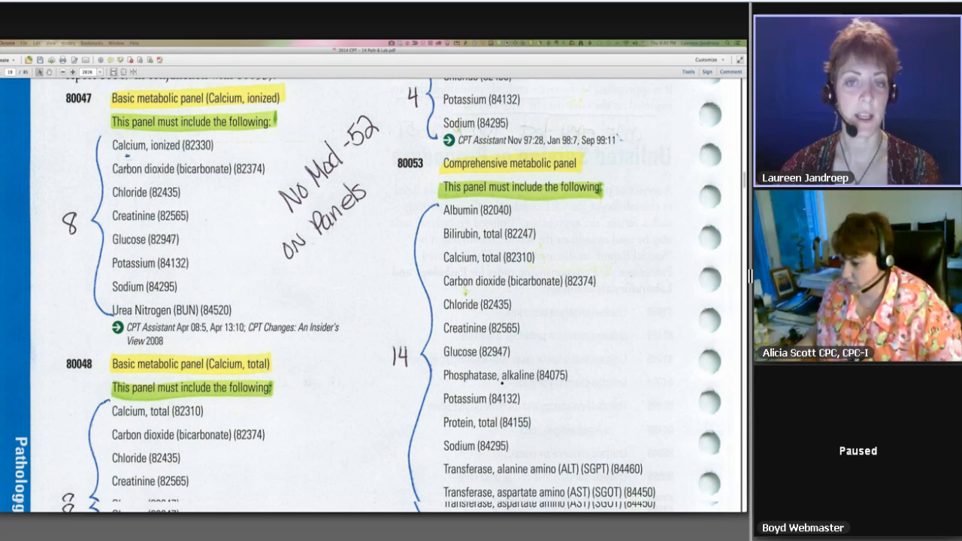
scroll(down, 3)
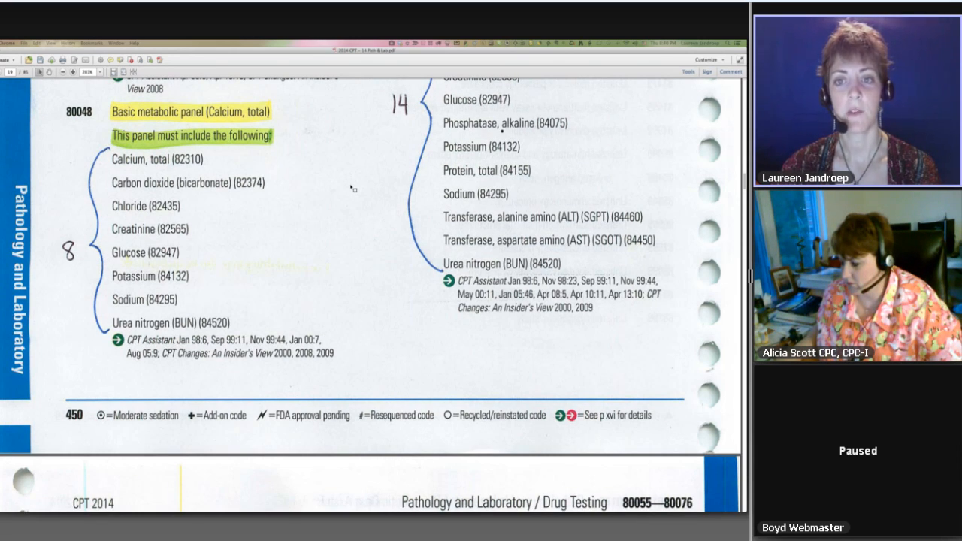
scroll(down, 3)
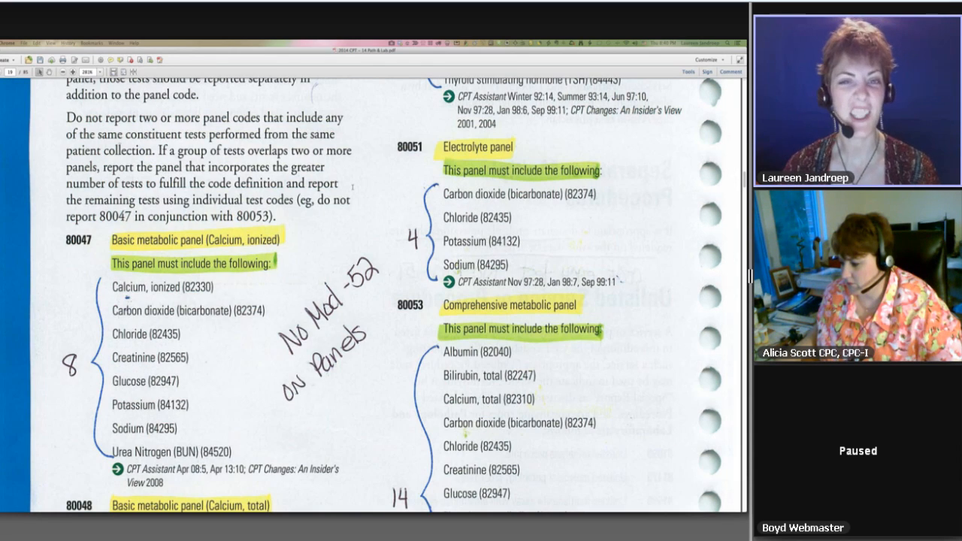
scroll(up, 3)
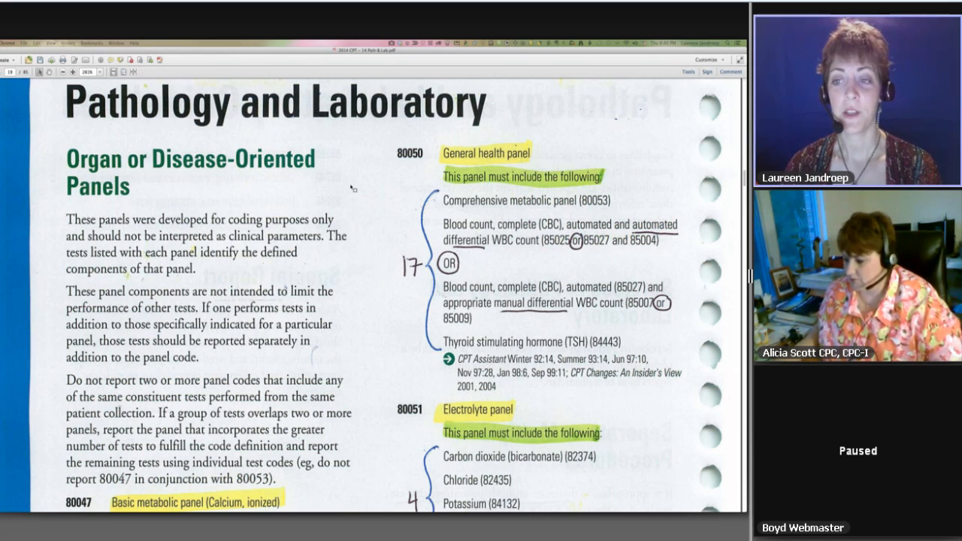
scroll(down, 3)
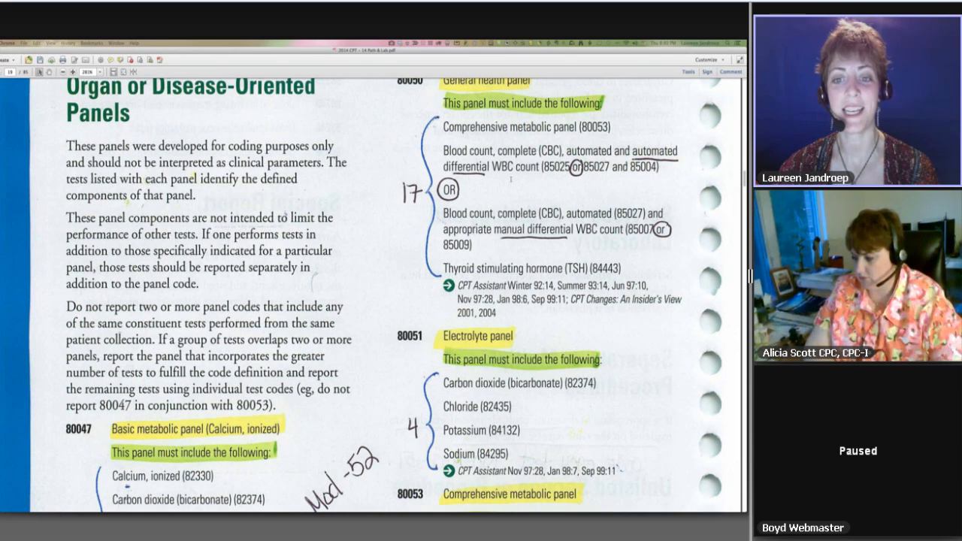
scroll(down, 3)
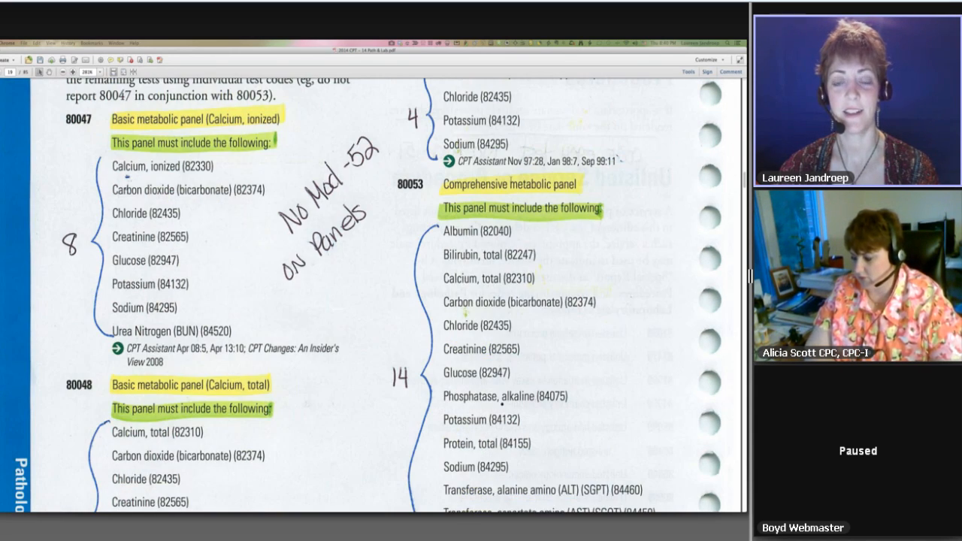
scroll(down, 3)
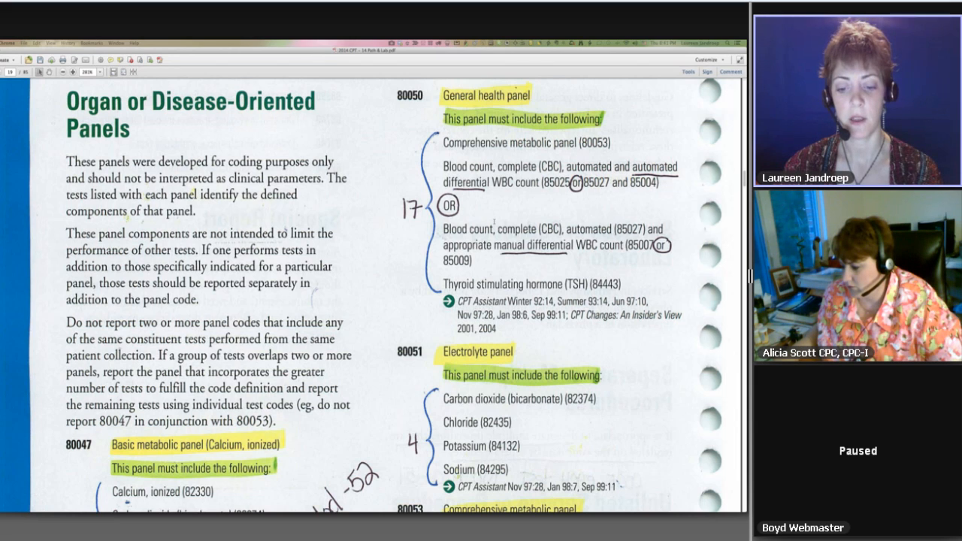
scroll(down, 3)
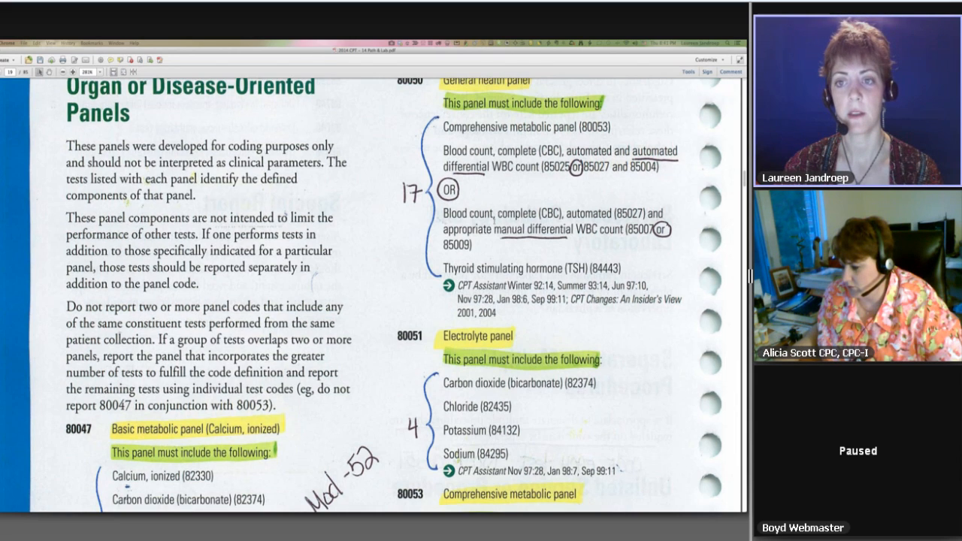
scroll(down, 3)
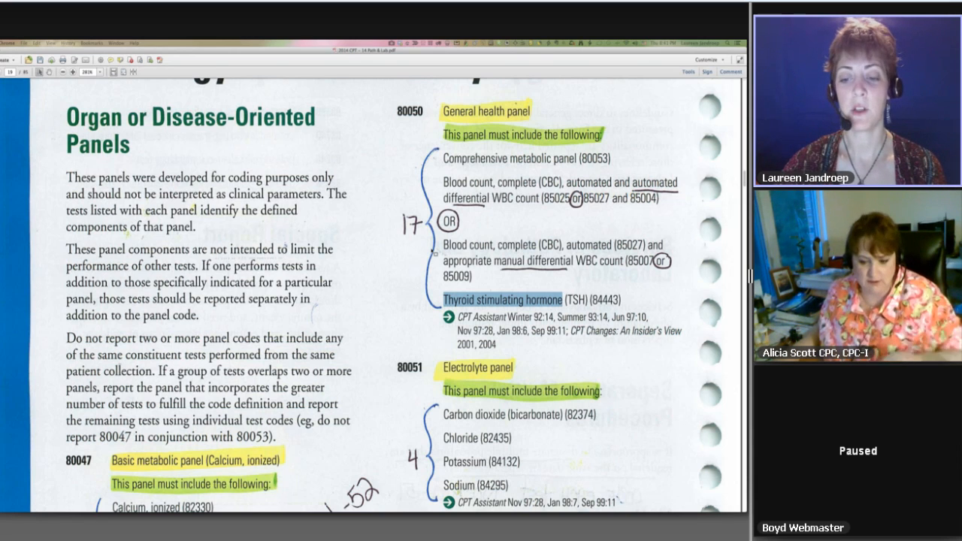
scroll(down, 3)
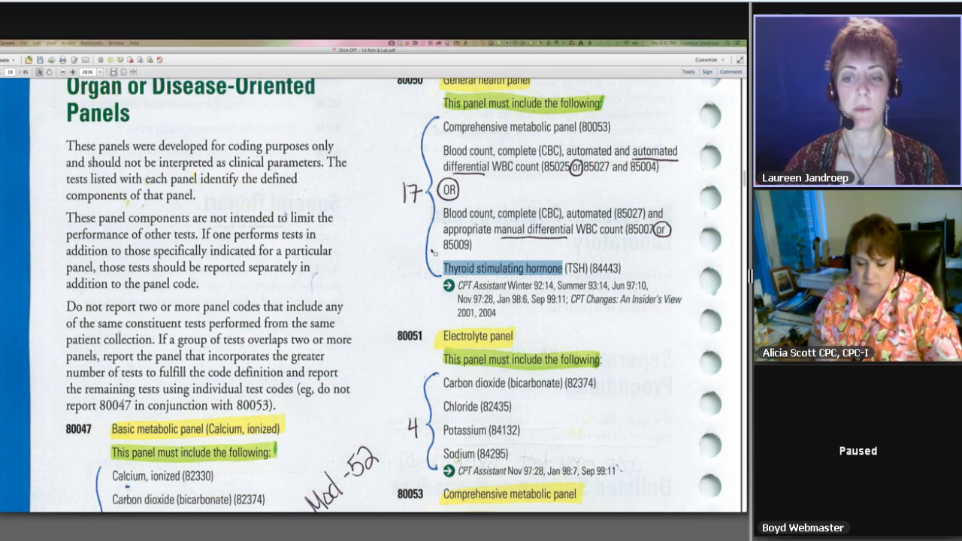
scroll(down, 3)
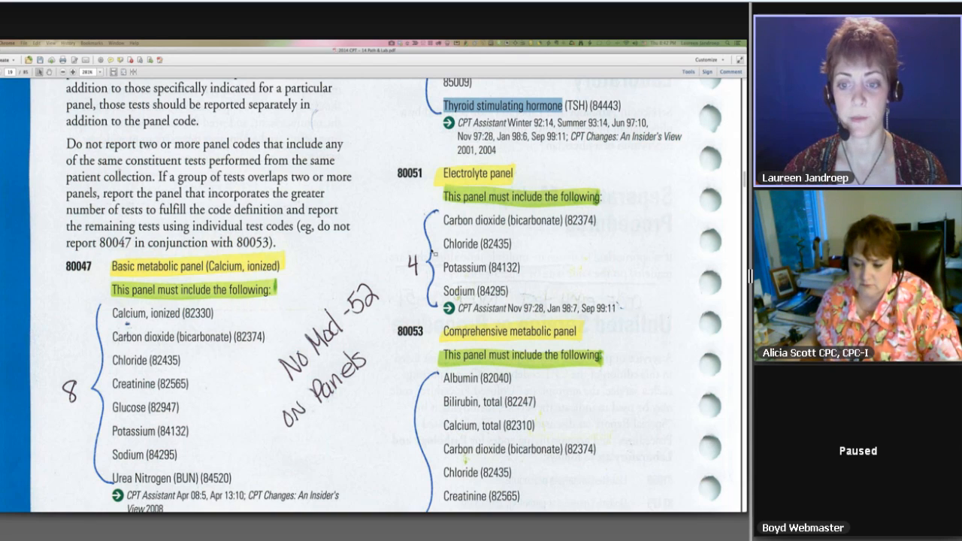
scroll(down, 3)
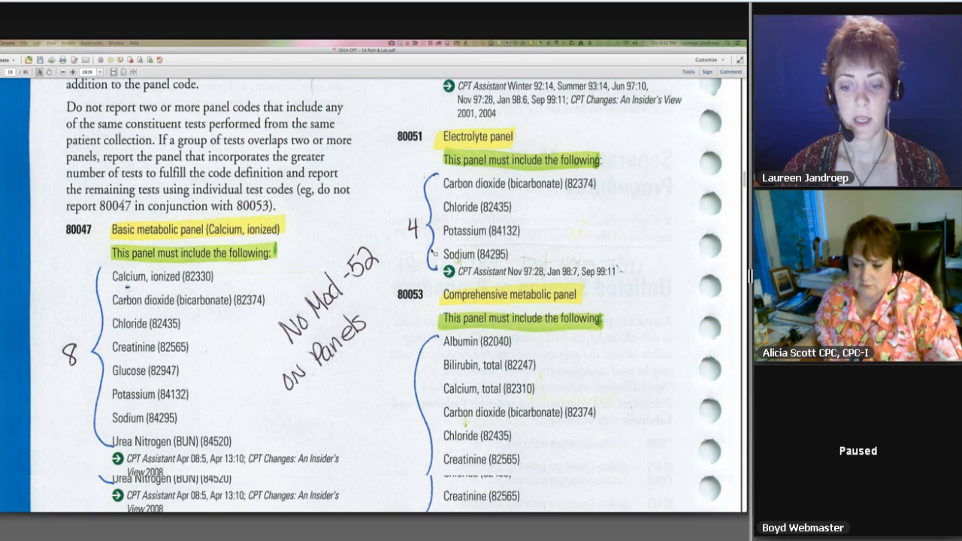
scroll(down, 3)
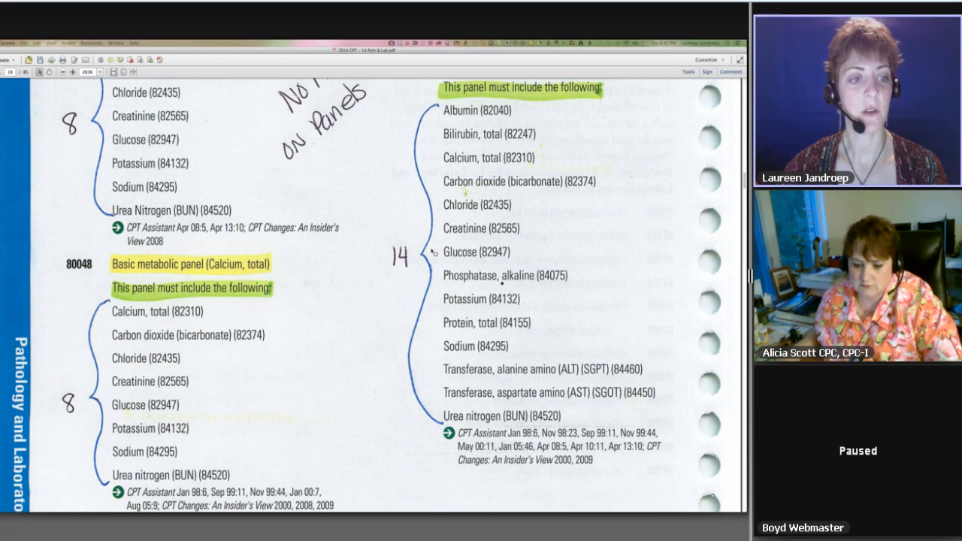
scroll(down, 3)
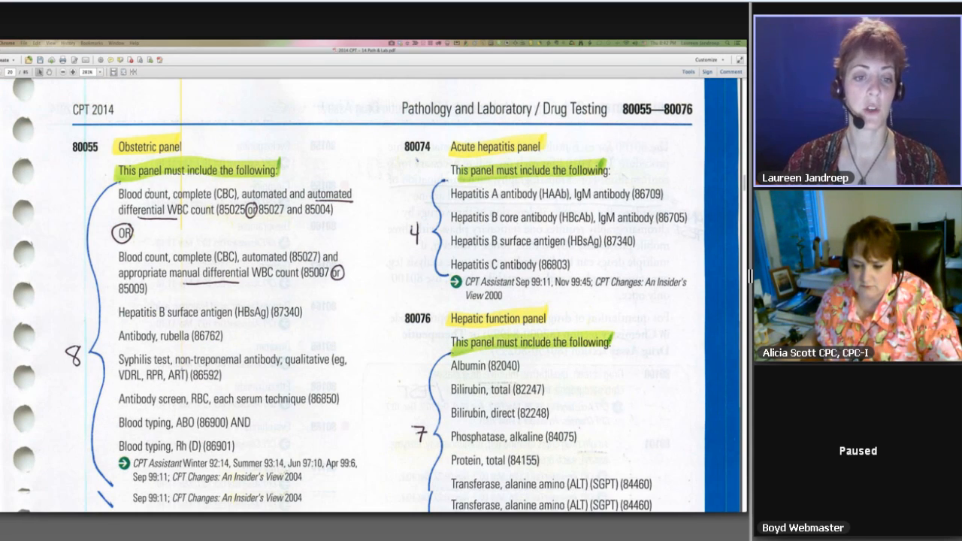
scroll(down, 3)
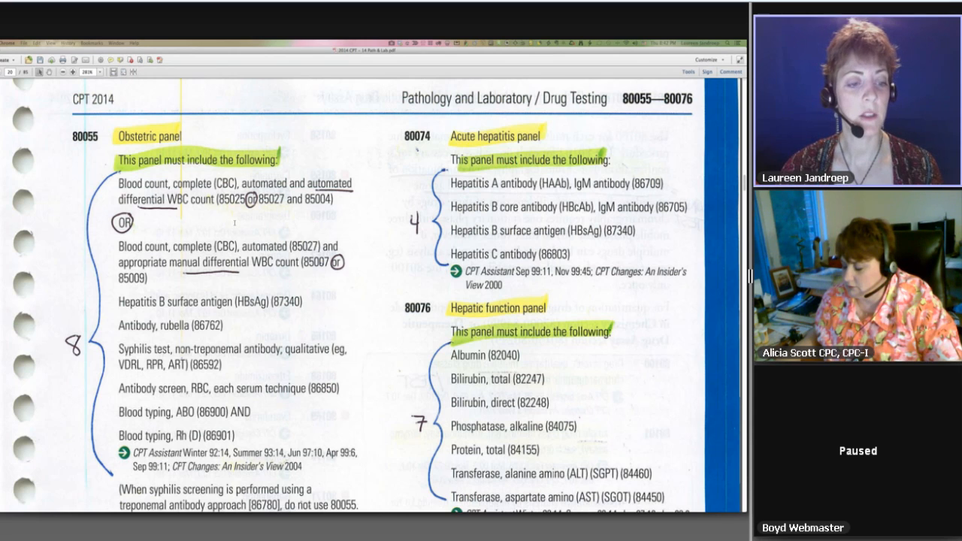
scroll(down, 3)
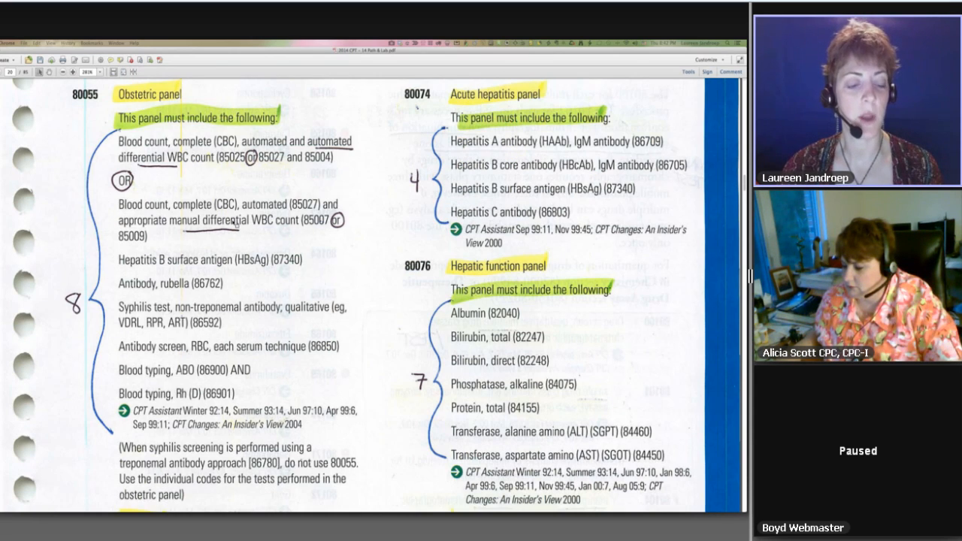
scroll(down, 3)
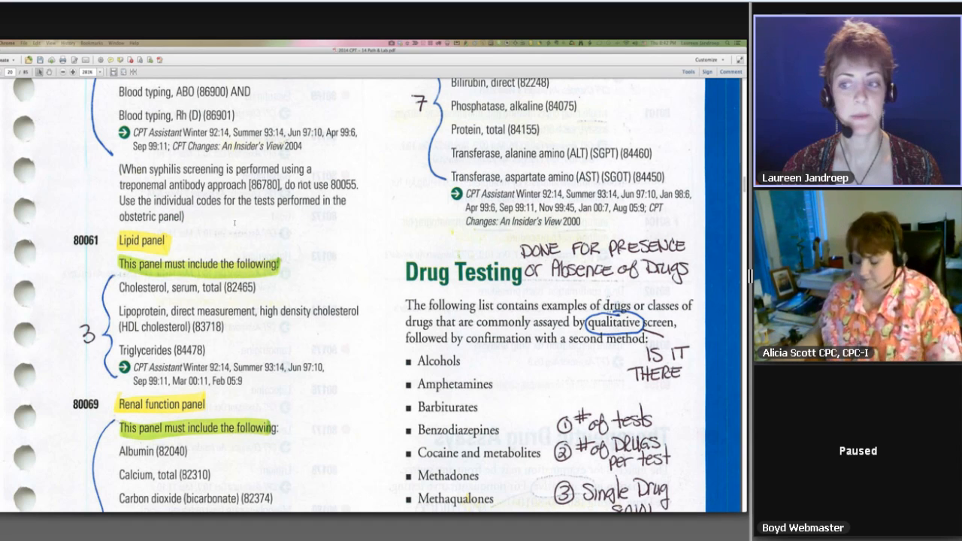
scroll(down, 3)
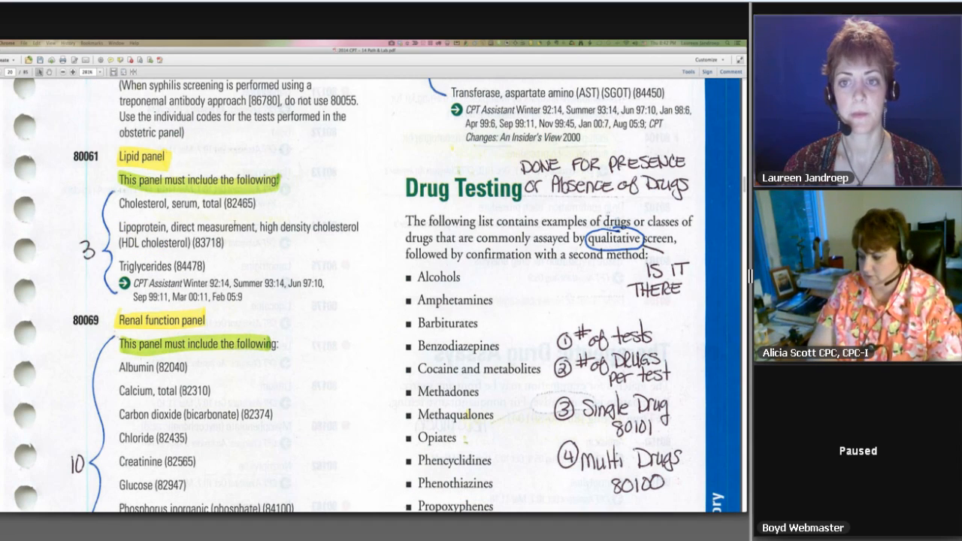
scroll(down, 3)
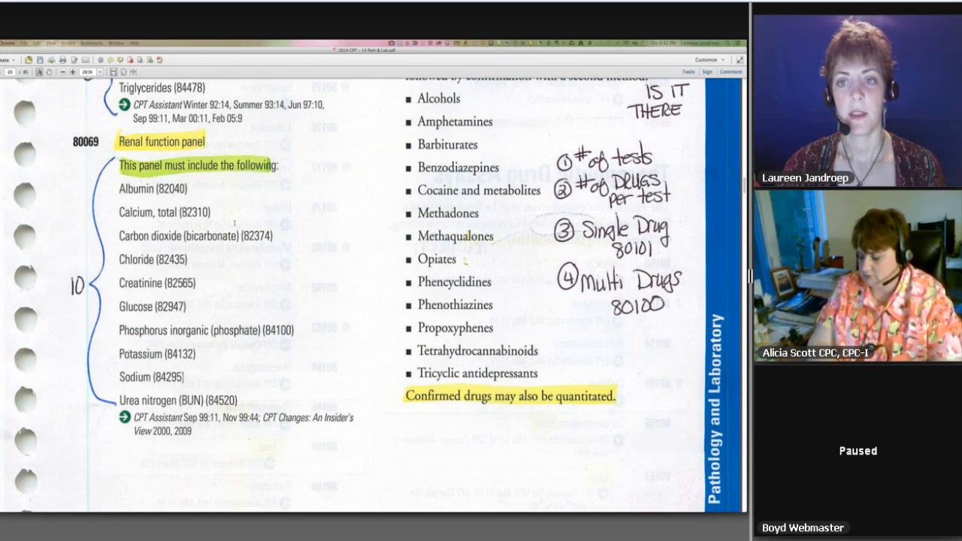
scroll(down, 3)
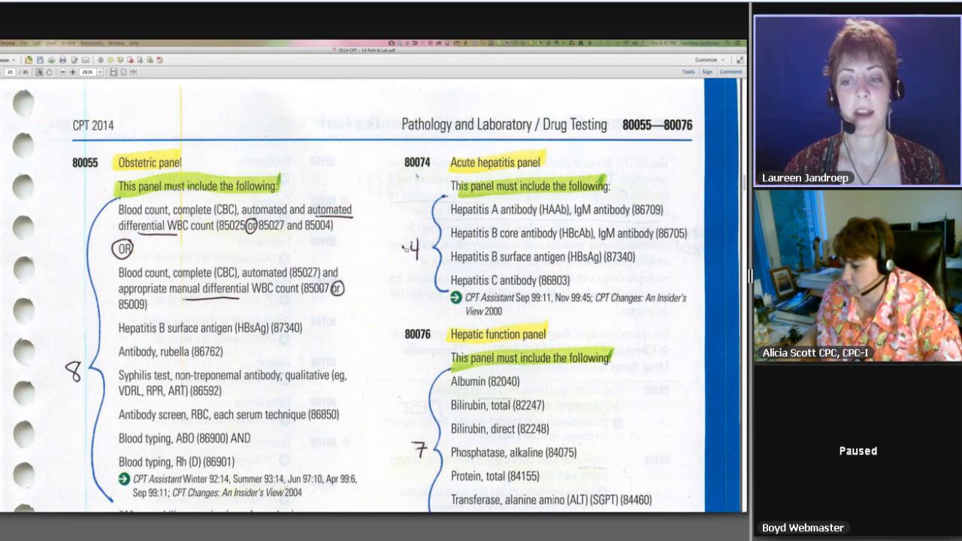
scroll(down, 3)
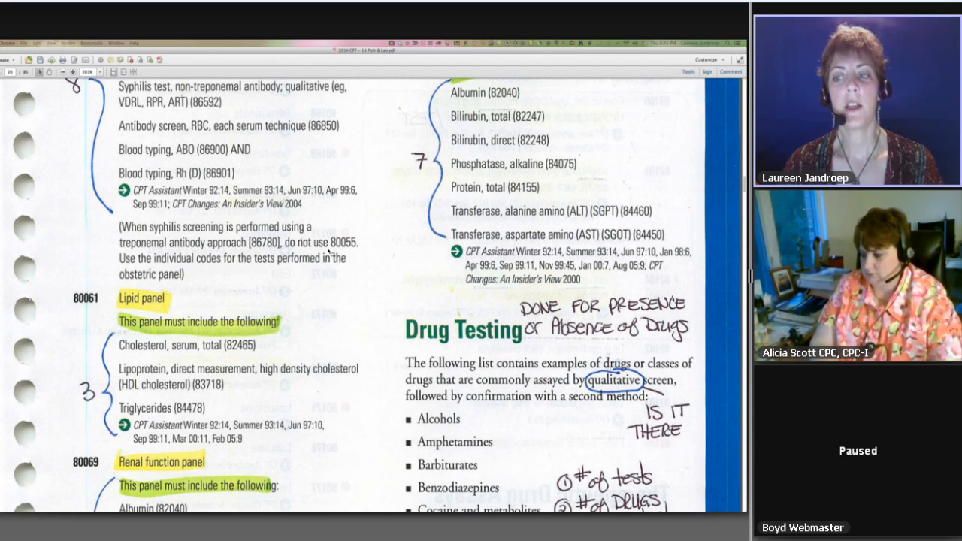
scroll(down, 3)
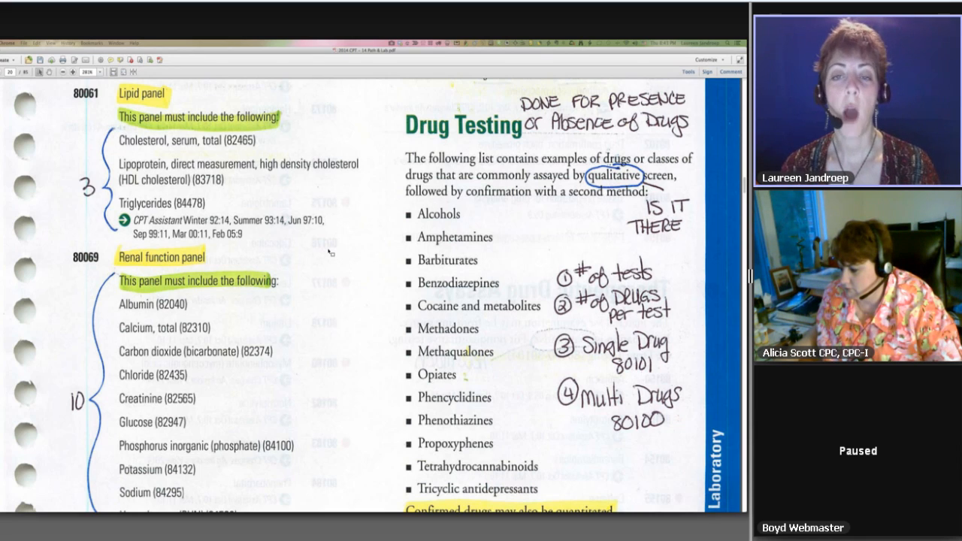
mouse_move(370, 262)
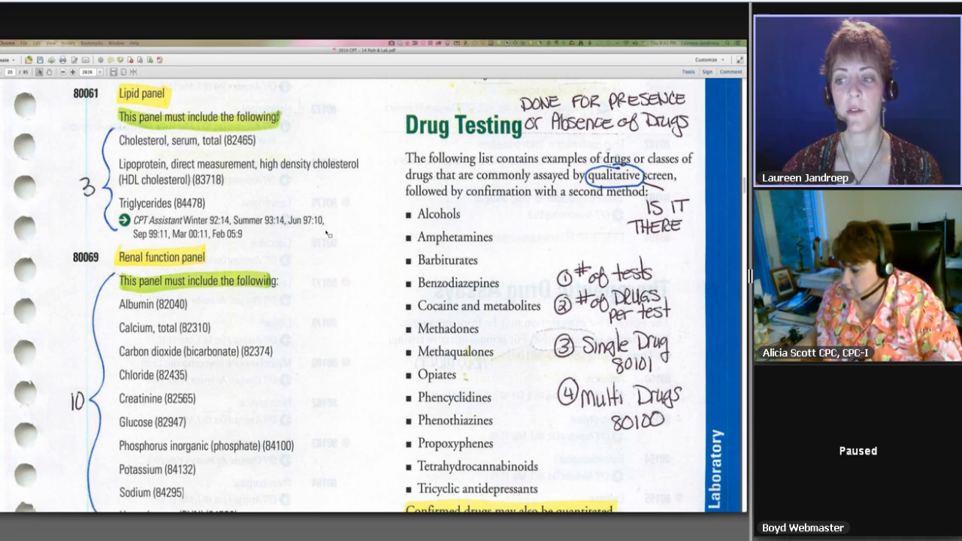
scroll(down, 3)
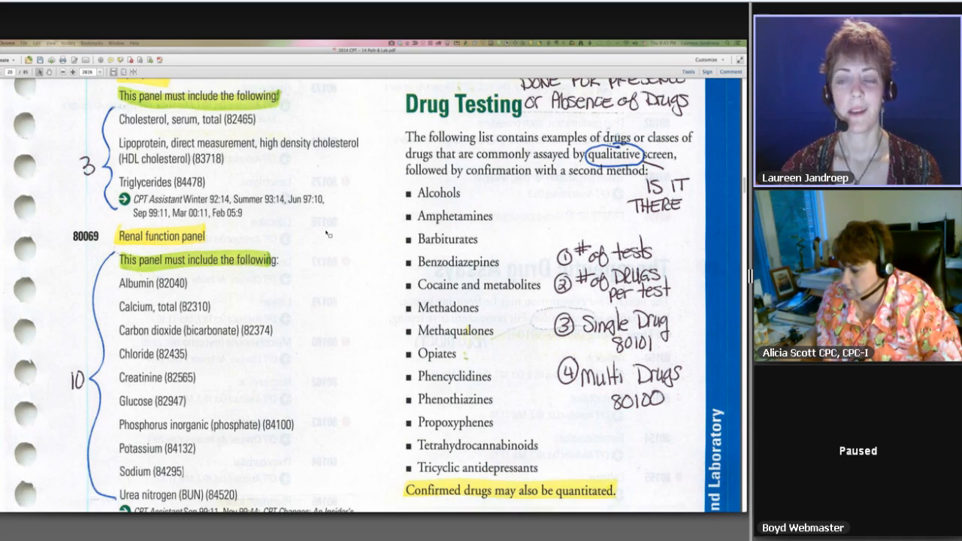
scroll(down, 3)
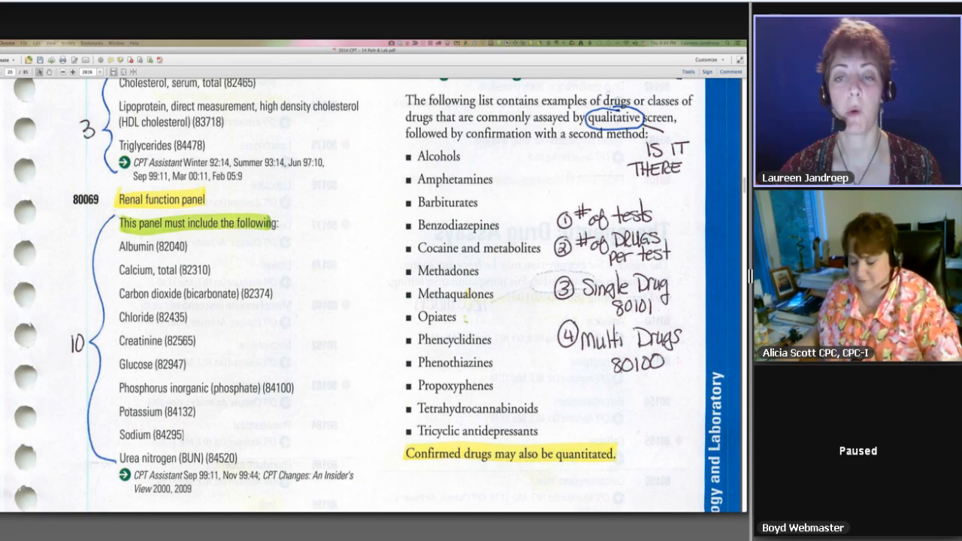
mouse_move(620, 371)
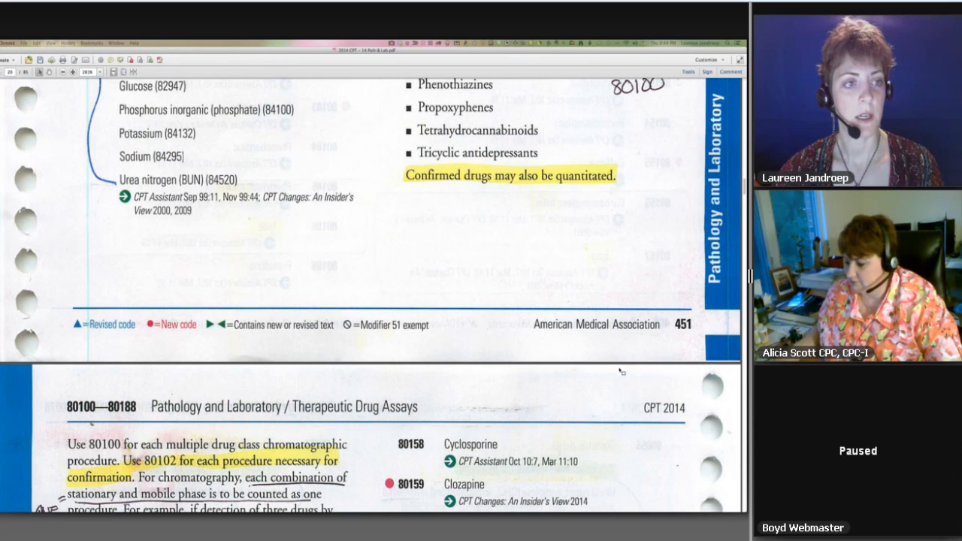
scroll(down, 3)
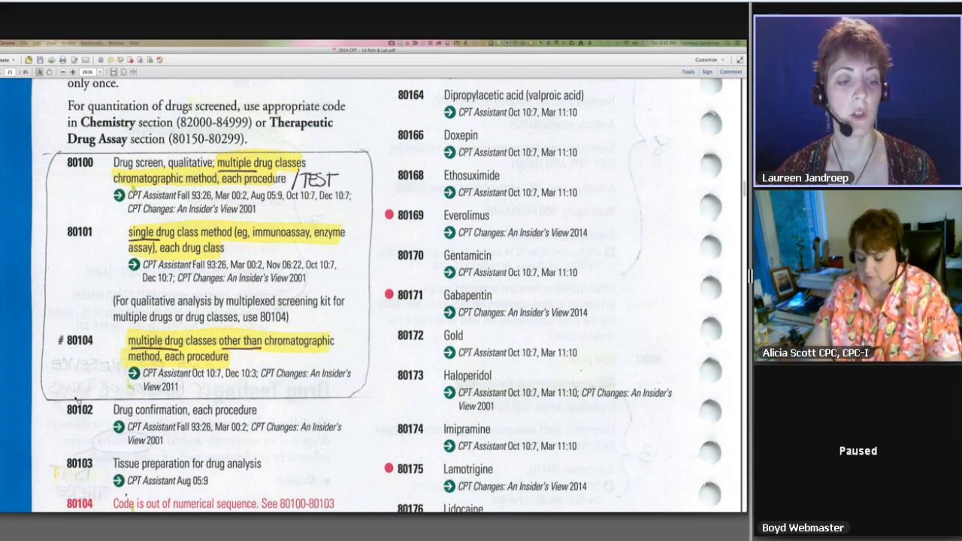
scroll(down, 3)
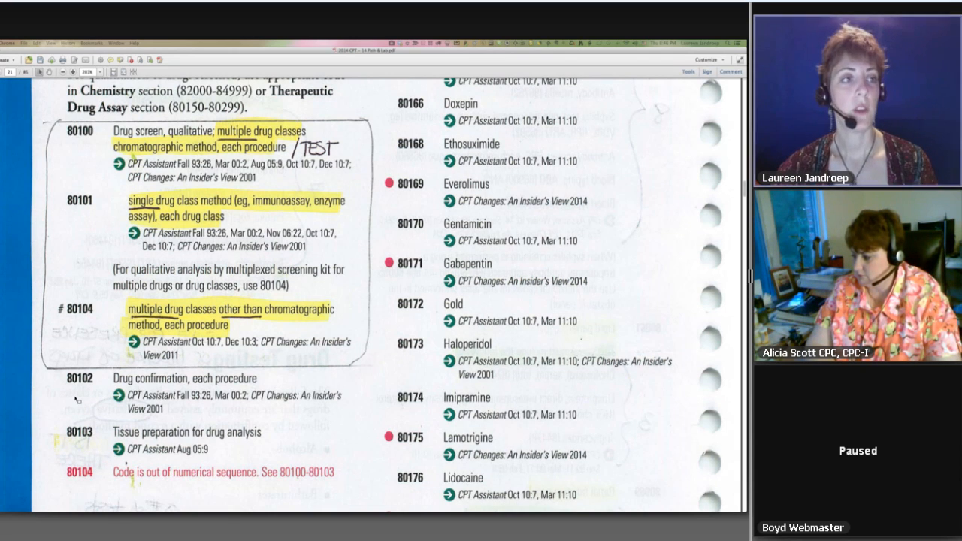
scroll(down, 3)
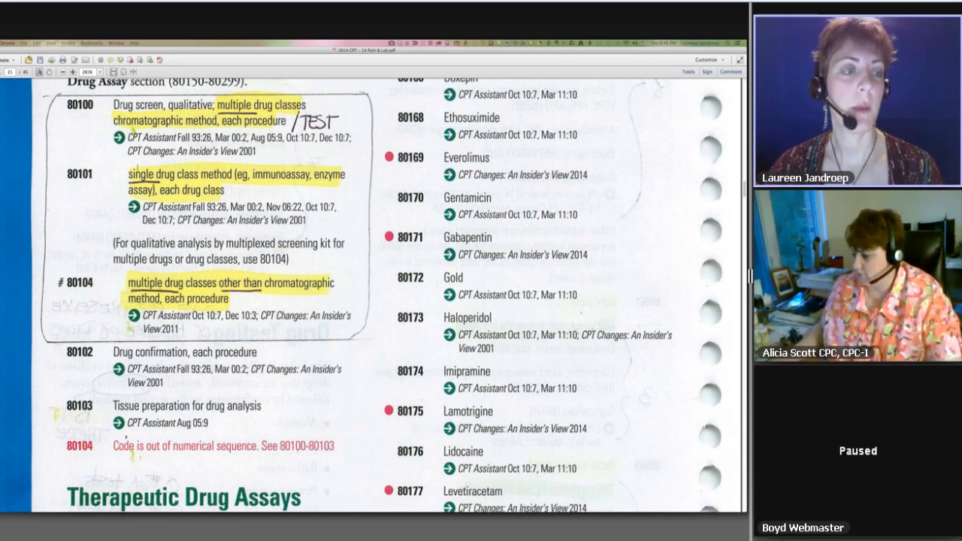